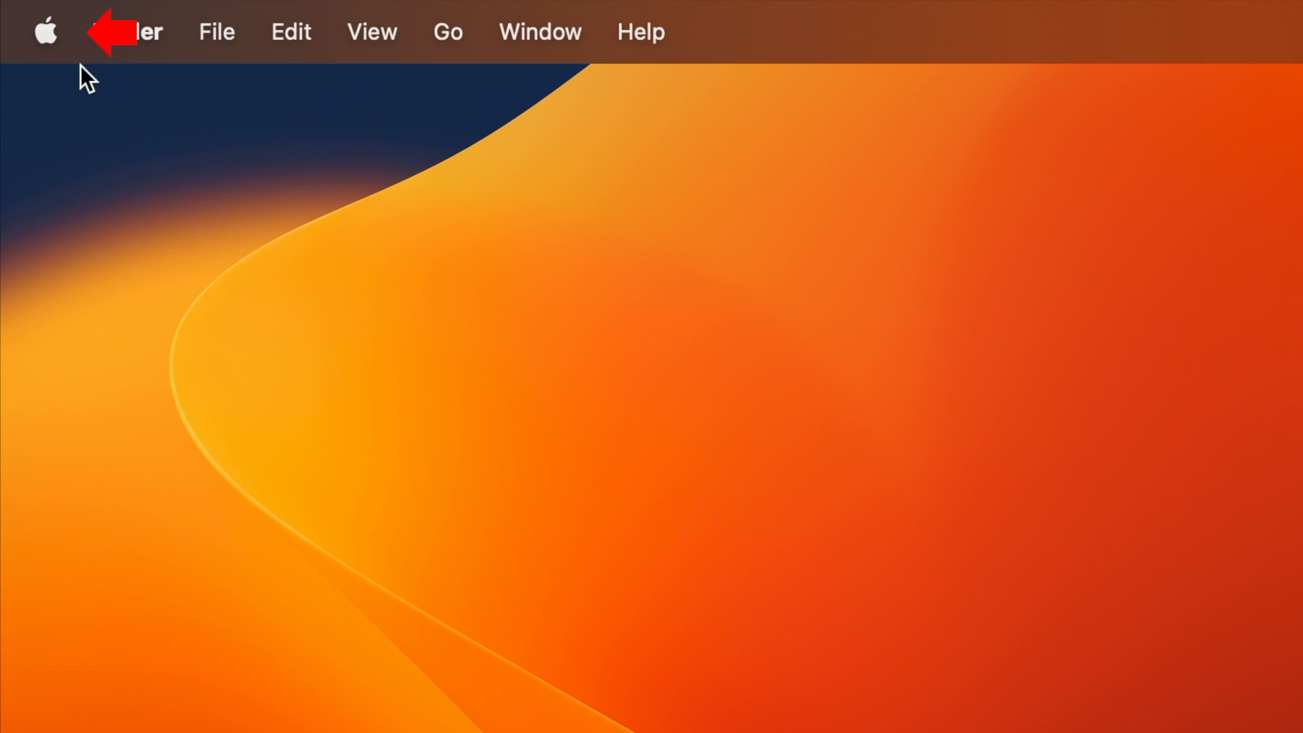
Launch System Settings from the Apple menu.
{"action": "left_click", "coordinate": [45, 32]}
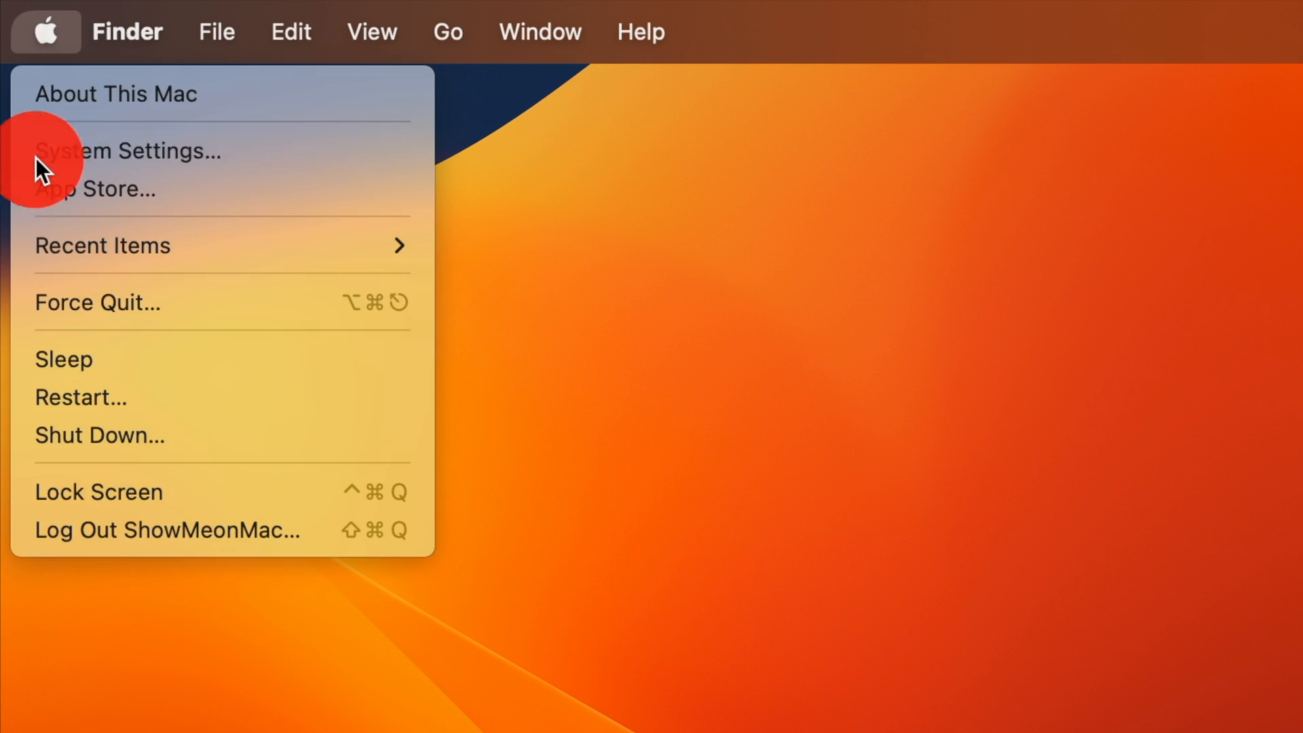
{"action": "left_click", "coordinate": [129, 151]}
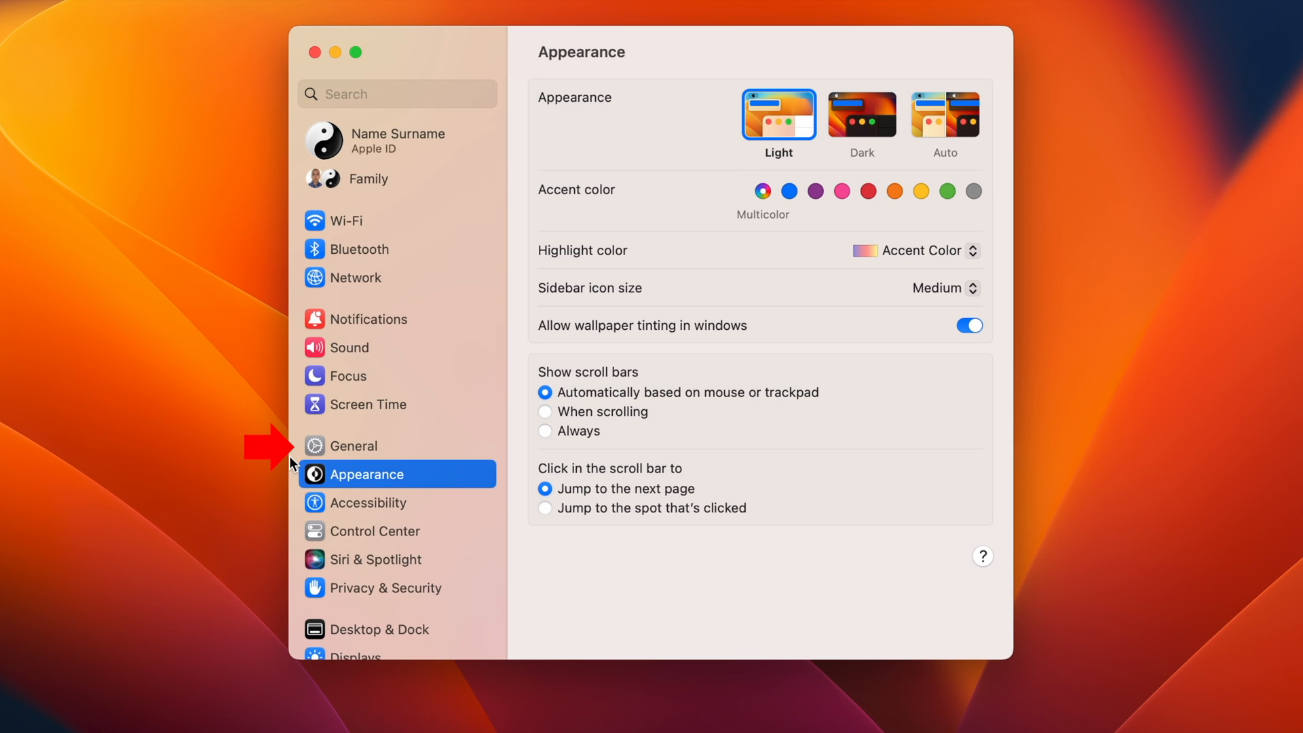
View General > About, confirming a MacBook Pro on macOS Ventura 13.4.
{"action": "left_click", "coordinate": [352, 446]}
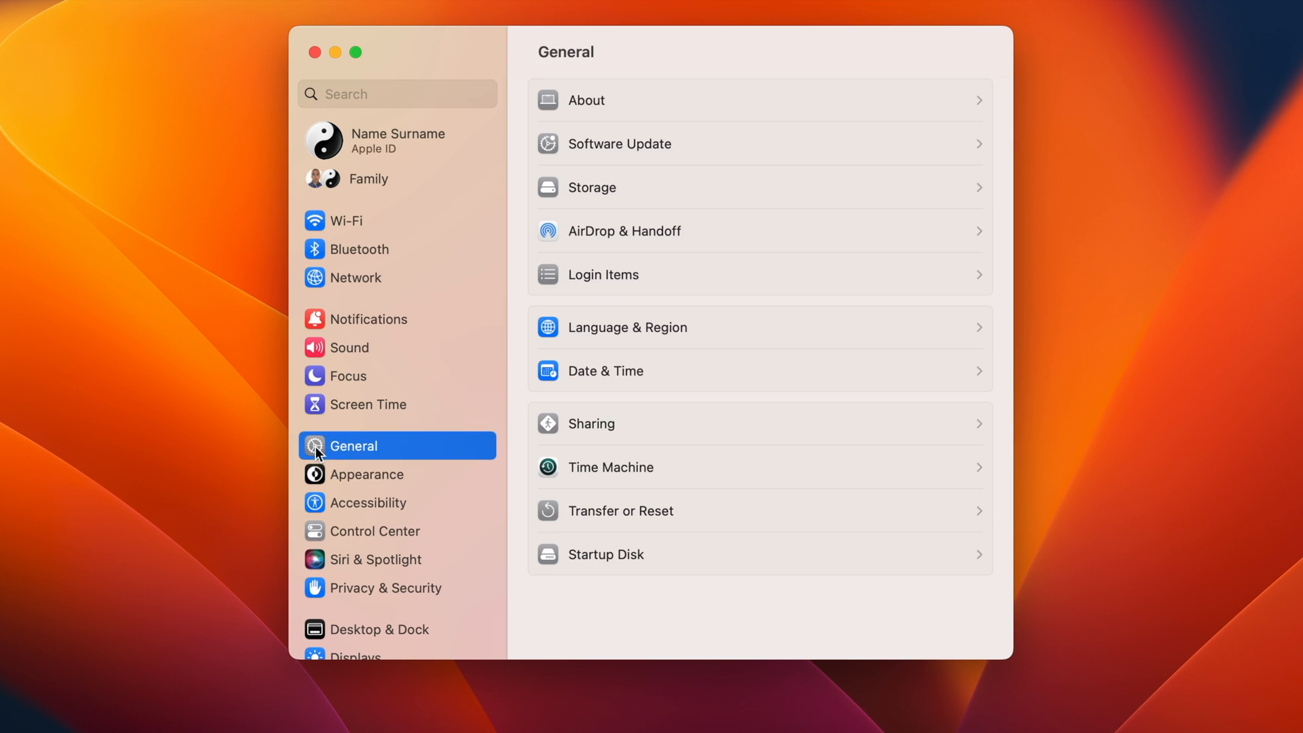
{"action": "left_click", "coordinate": [584, 100]}
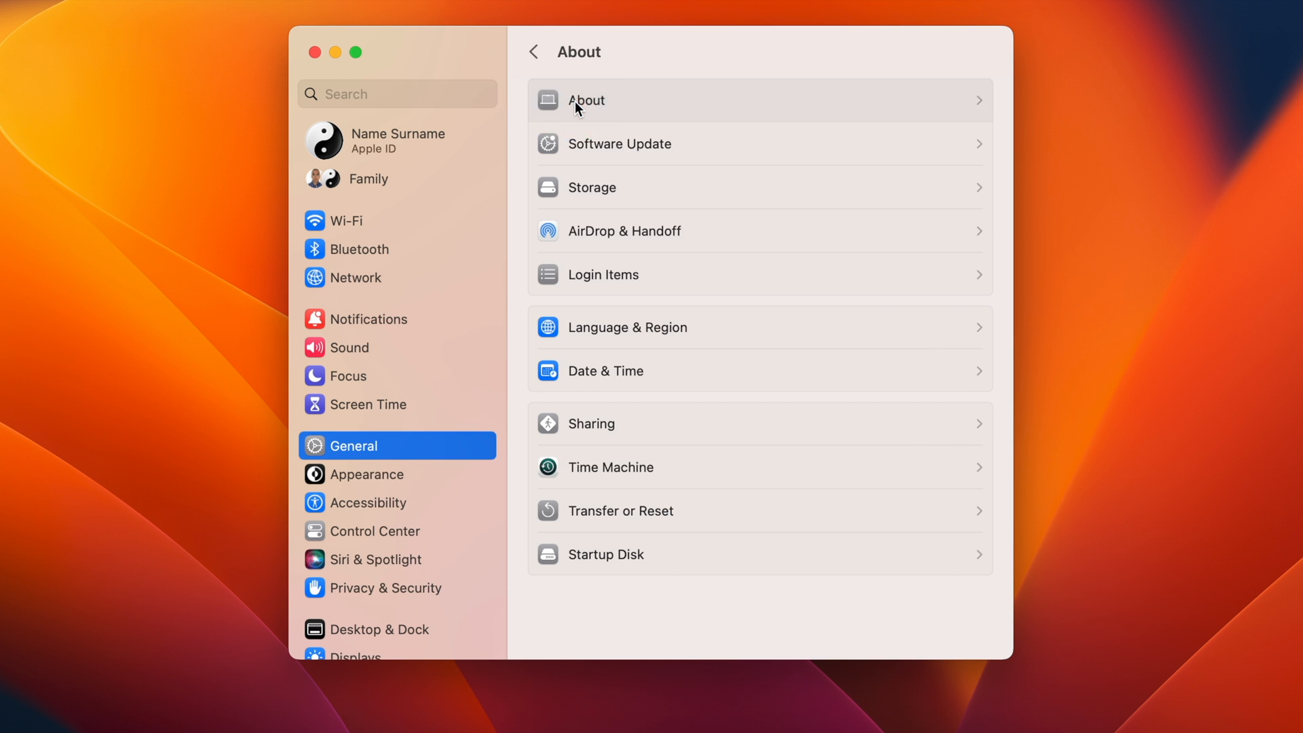
{"action": "left_click", "coordinate": [586, 100]}
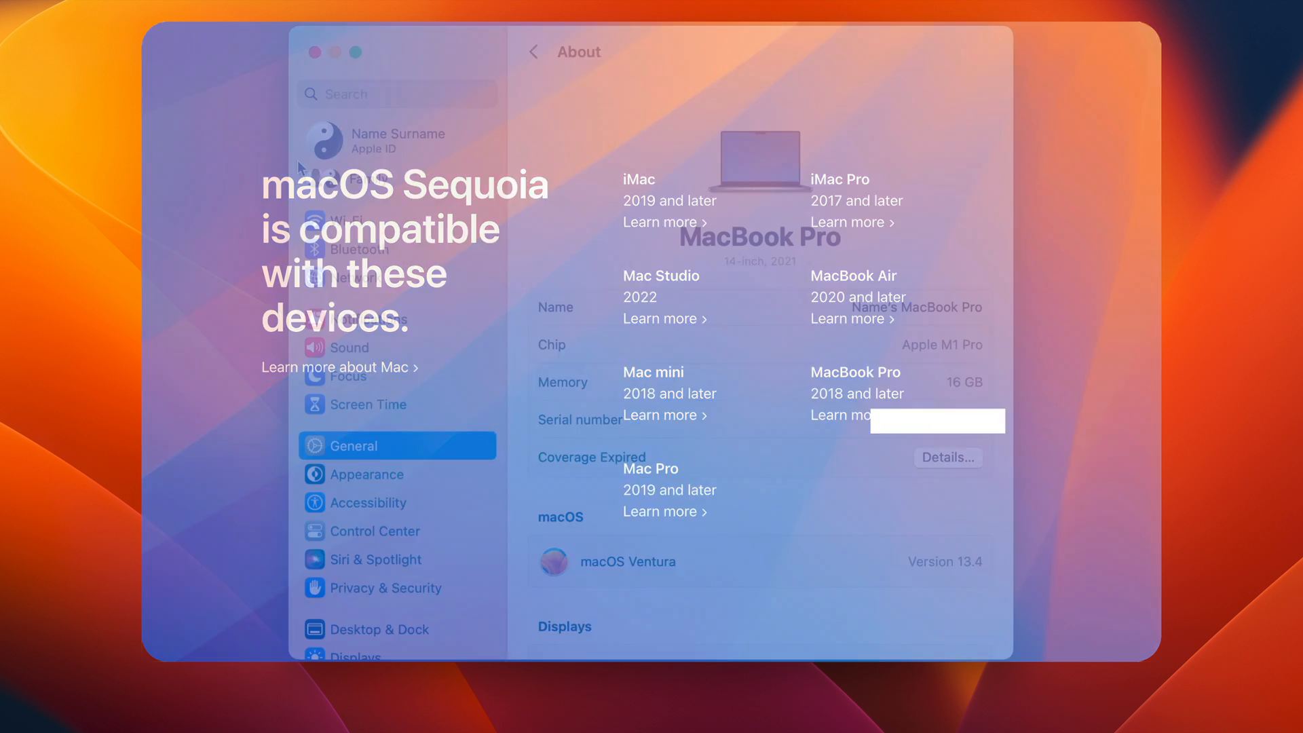
{"action": "left_click", "coordinate": [397, 140]}
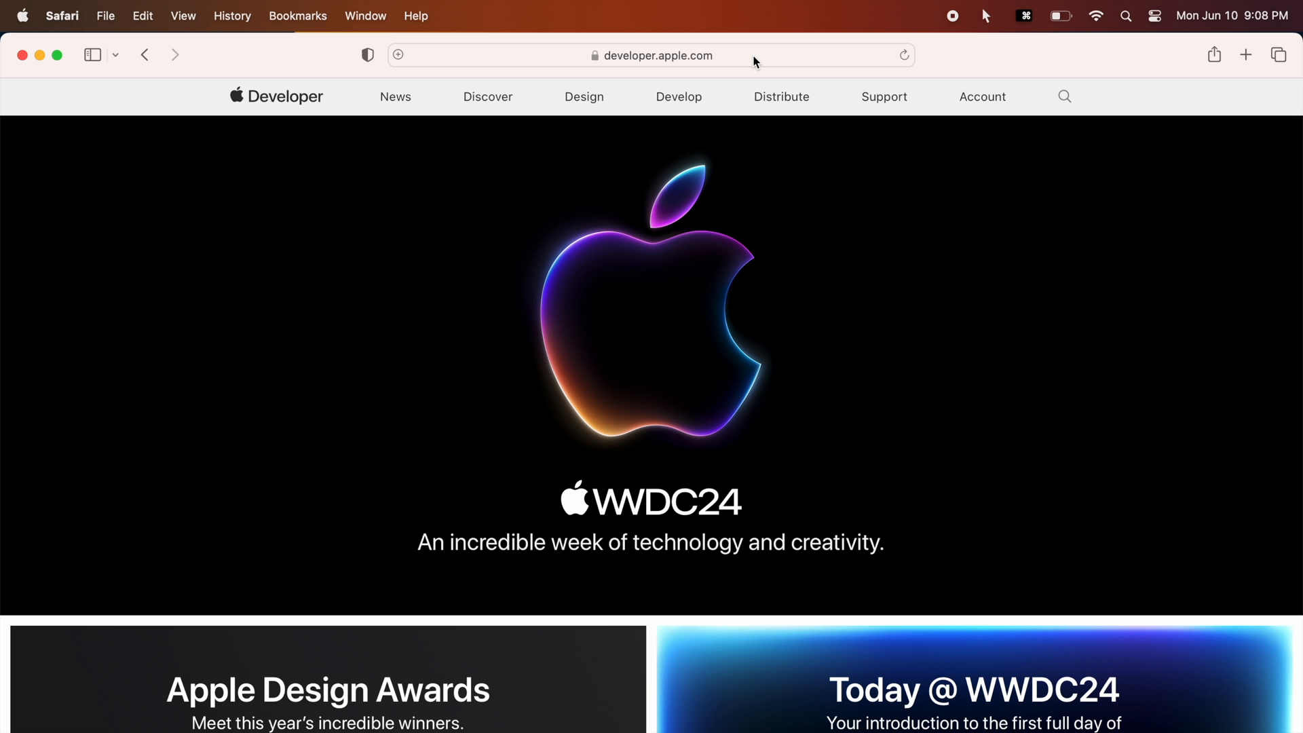
Go to the Account sign-in on developer.apple.com, reaching the Apple Developer Agreement.
{"action": "left_click", "coordinate": [657, 55]}
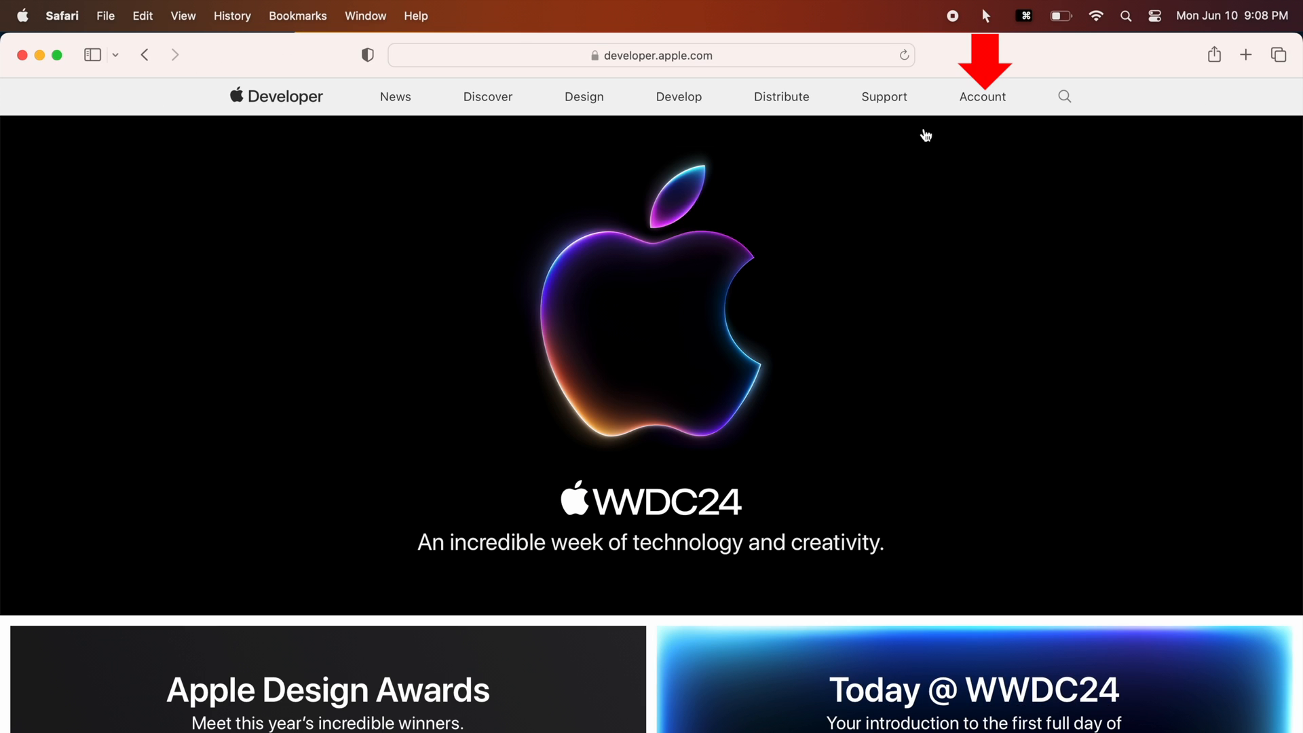
{"action": "left_click", "coordinate": [982, 97]}
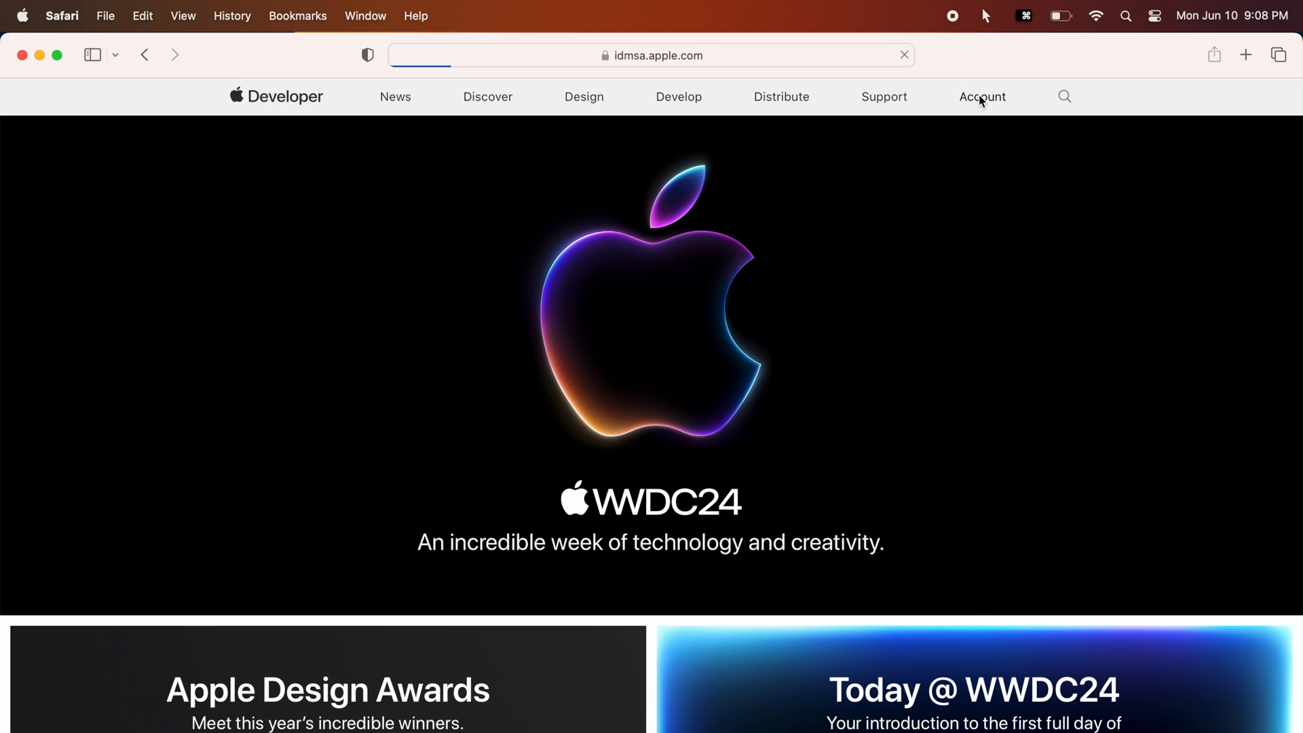
{"action": "left_click", "coordinate": [982, 97]}
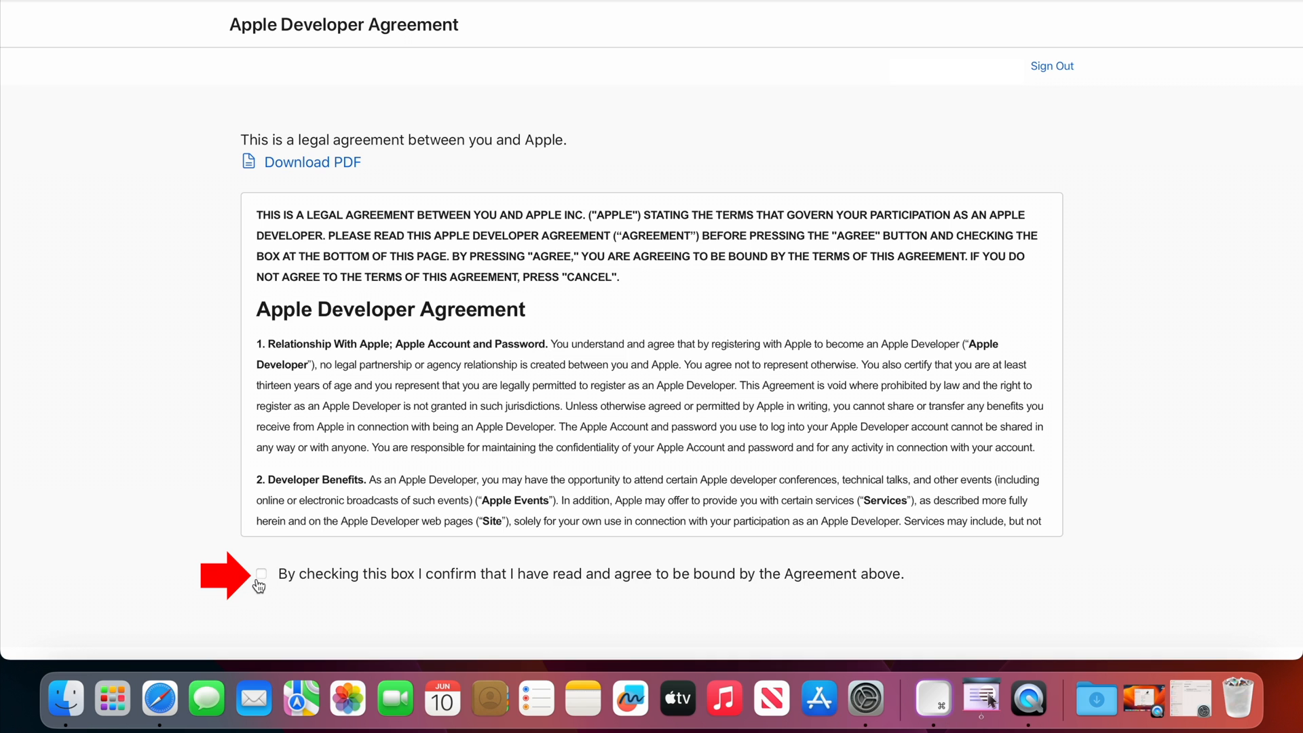
Tick the agreement checkbox, choose No for communications, and submit.
{"action": "left_click", "coordinate": [261, 574]}
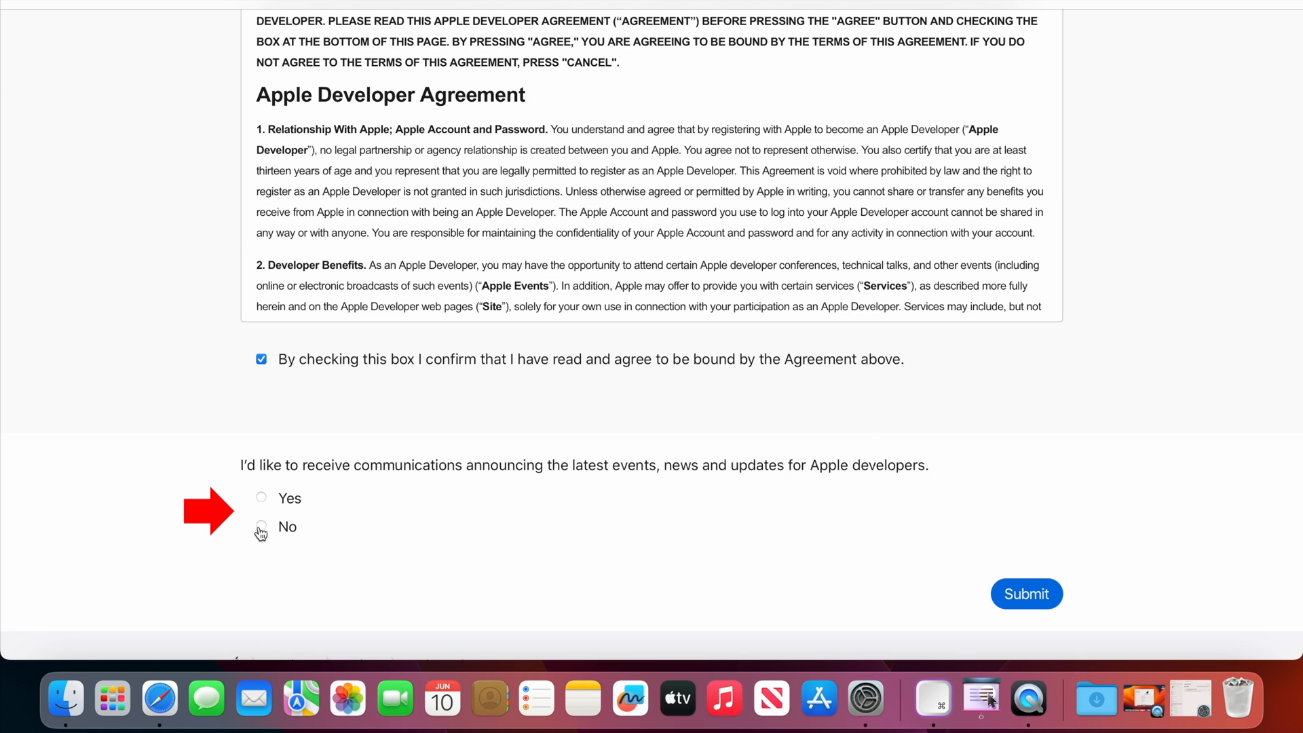
{"action": "left_click", "coordinate": [260, 526]}
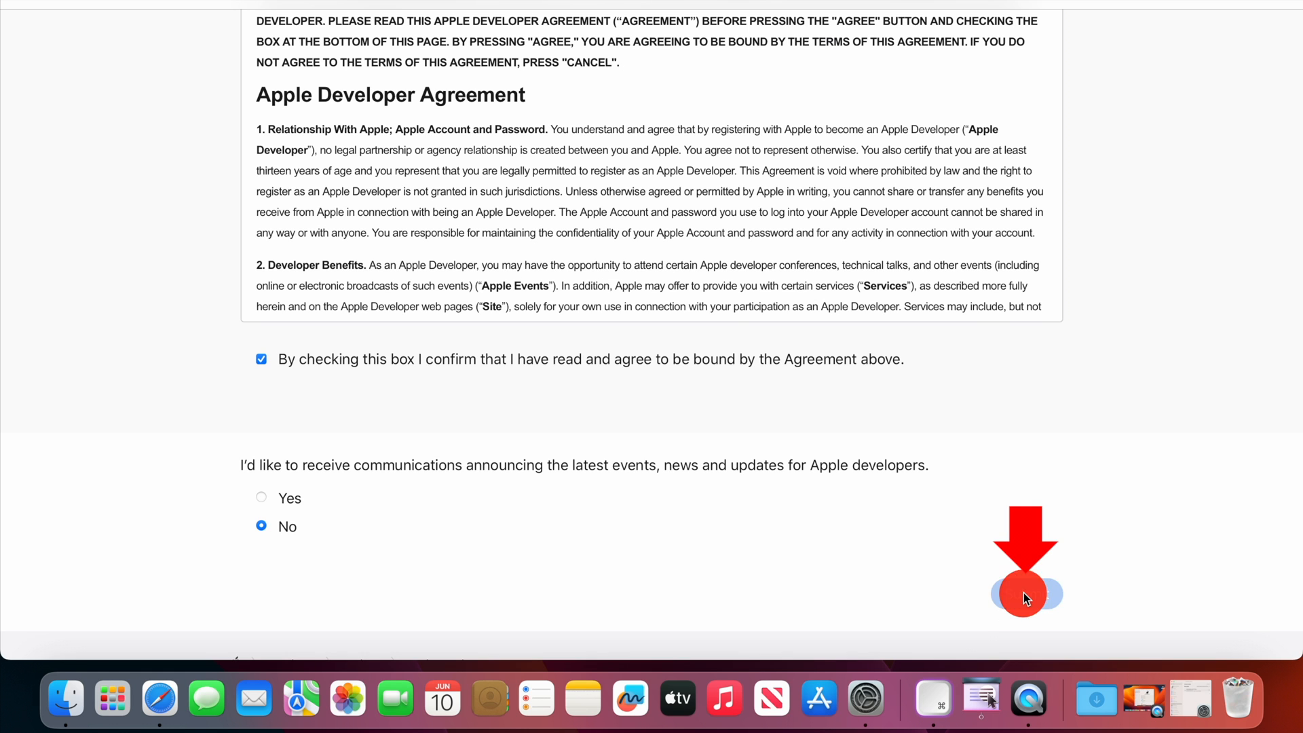
{"action": "left_click", "coordinate": [45, 32]}
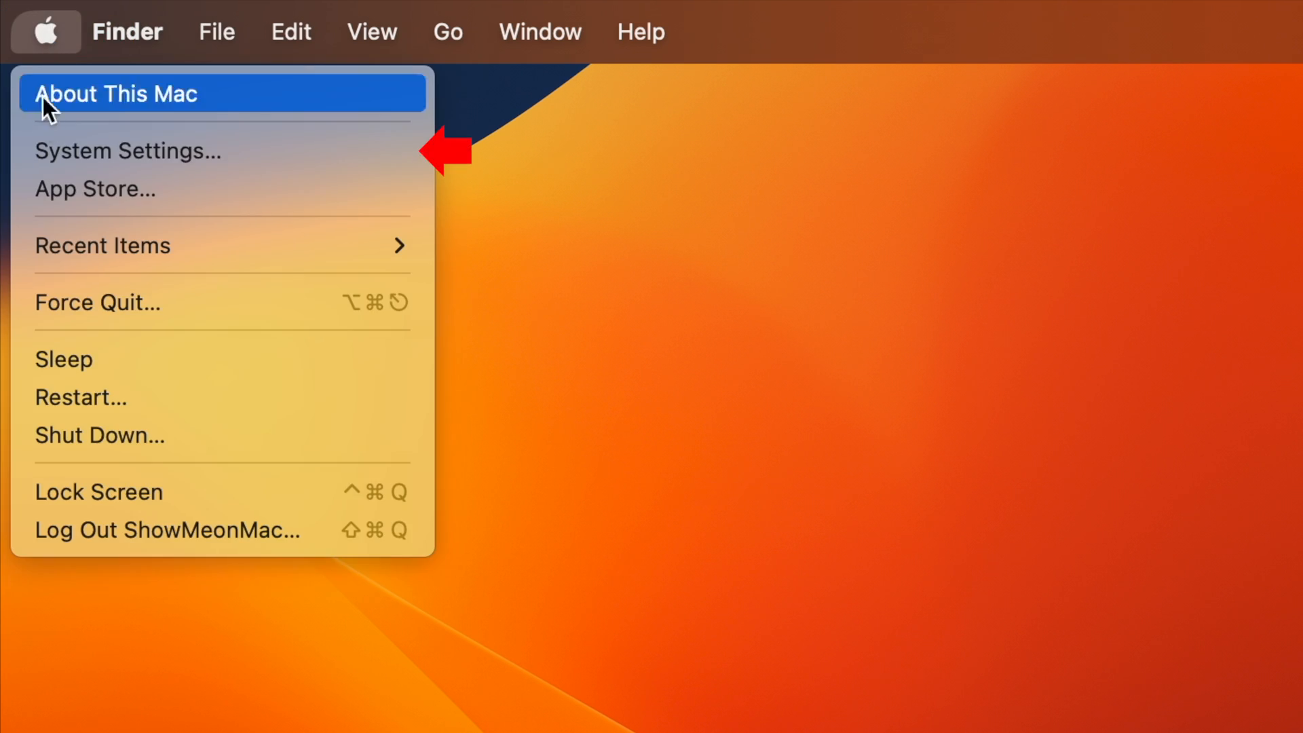
Check that all Automatic updates toggles are on in General > Software Update.
{"action": "left_click", "coordinate": [128, 150]}
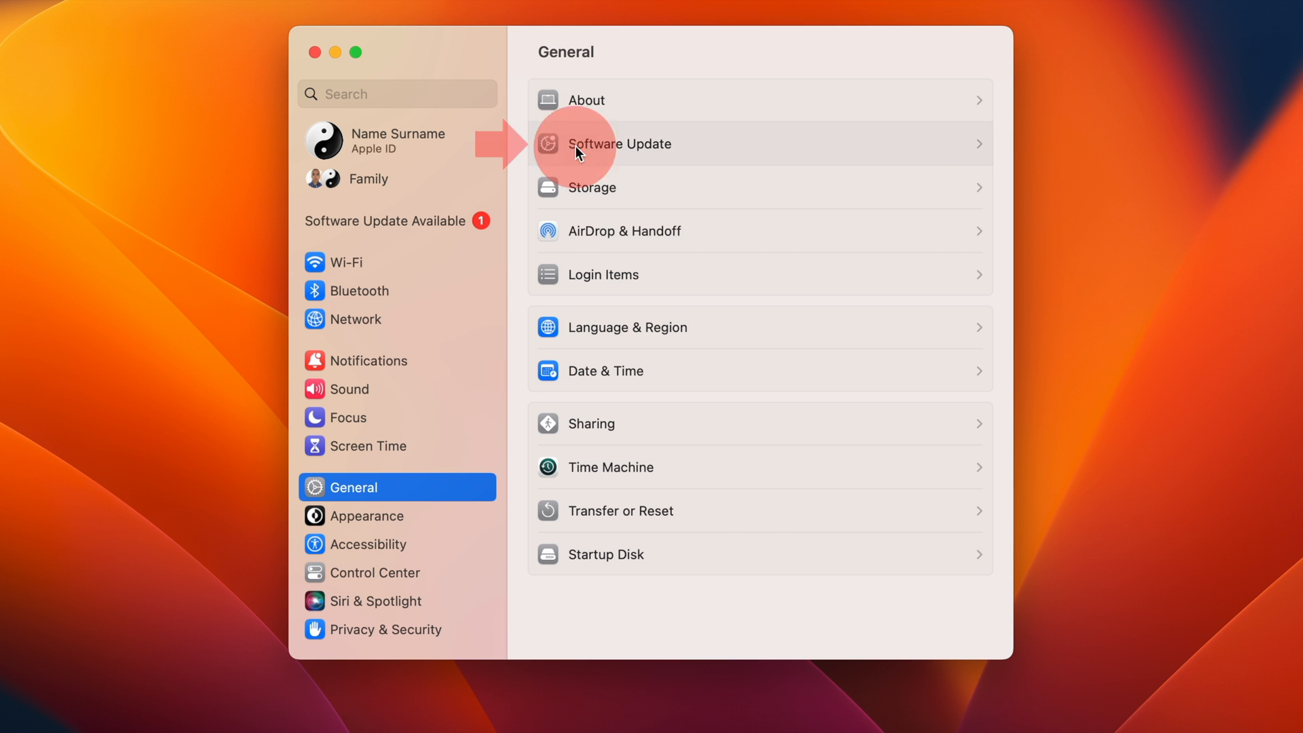
{"action": "left_click", "coordinate": [619, 143]}
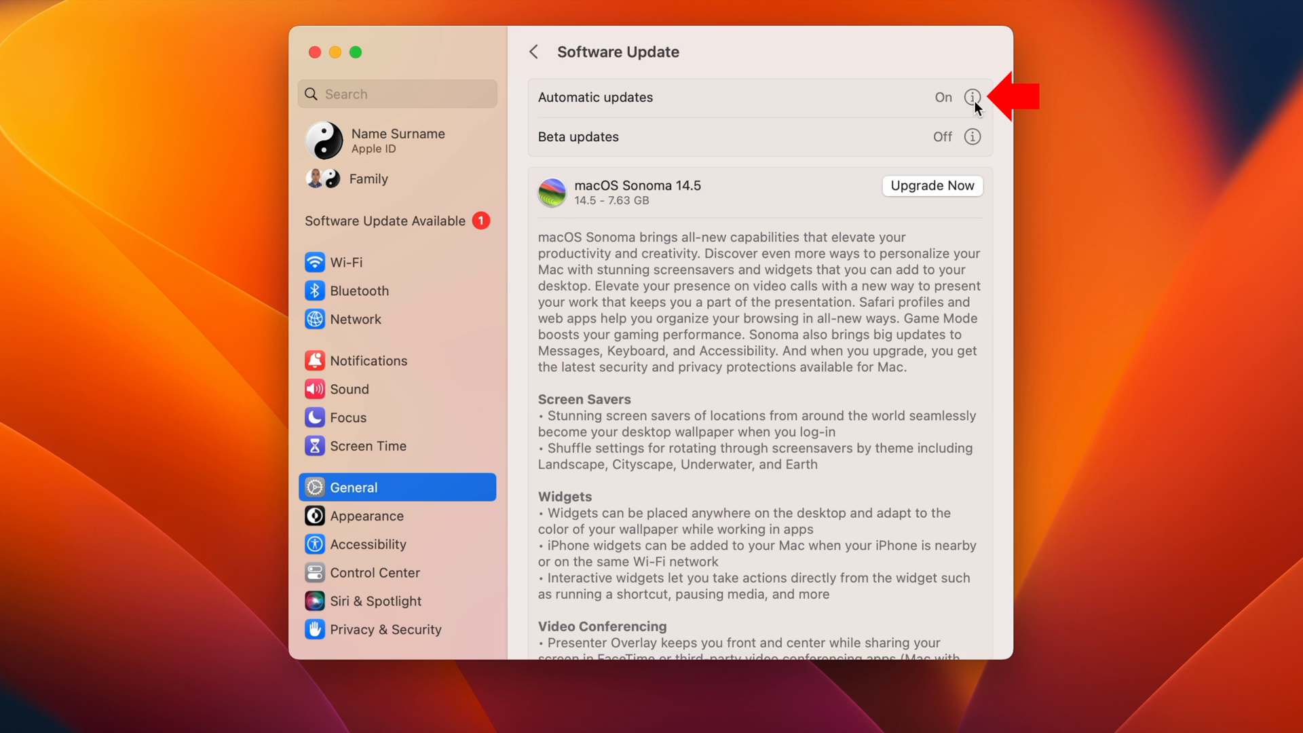
{"action": "left_click", "coordinate": [973, 97]}
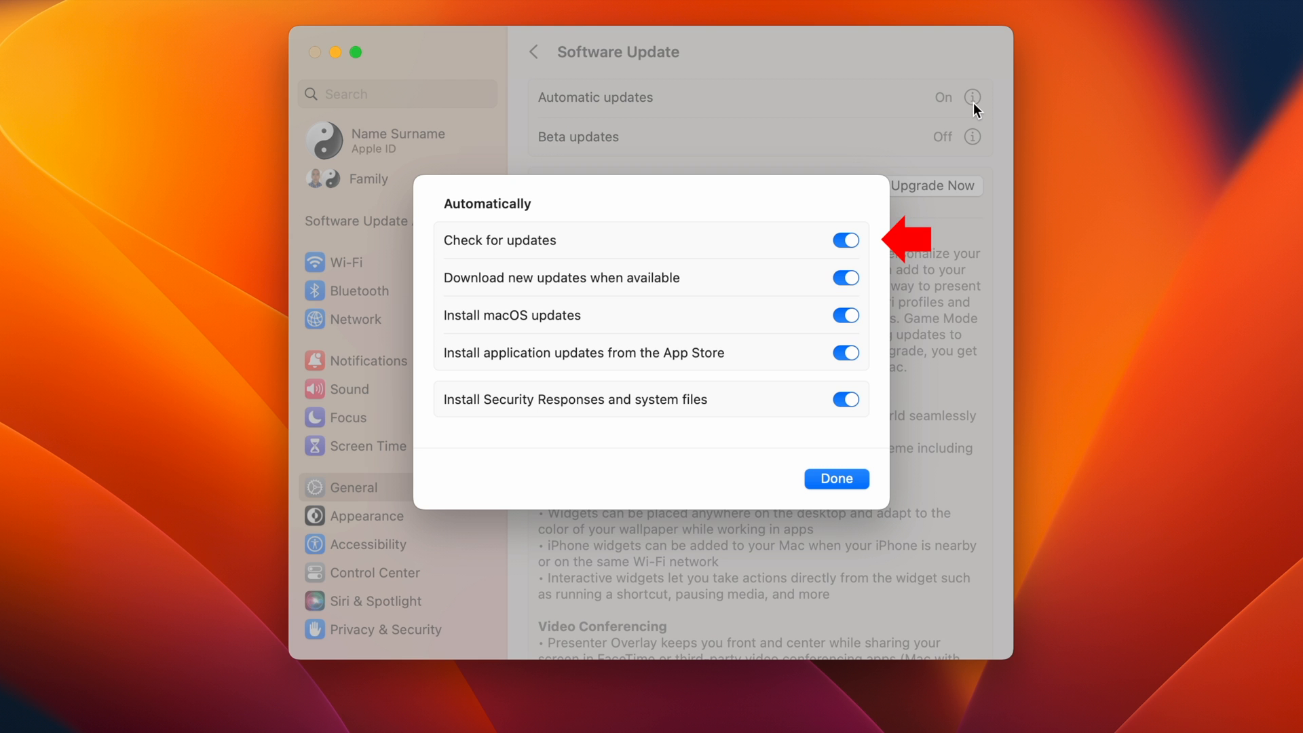
{"action": "mouse_move", "coordinate": [818, 489]}
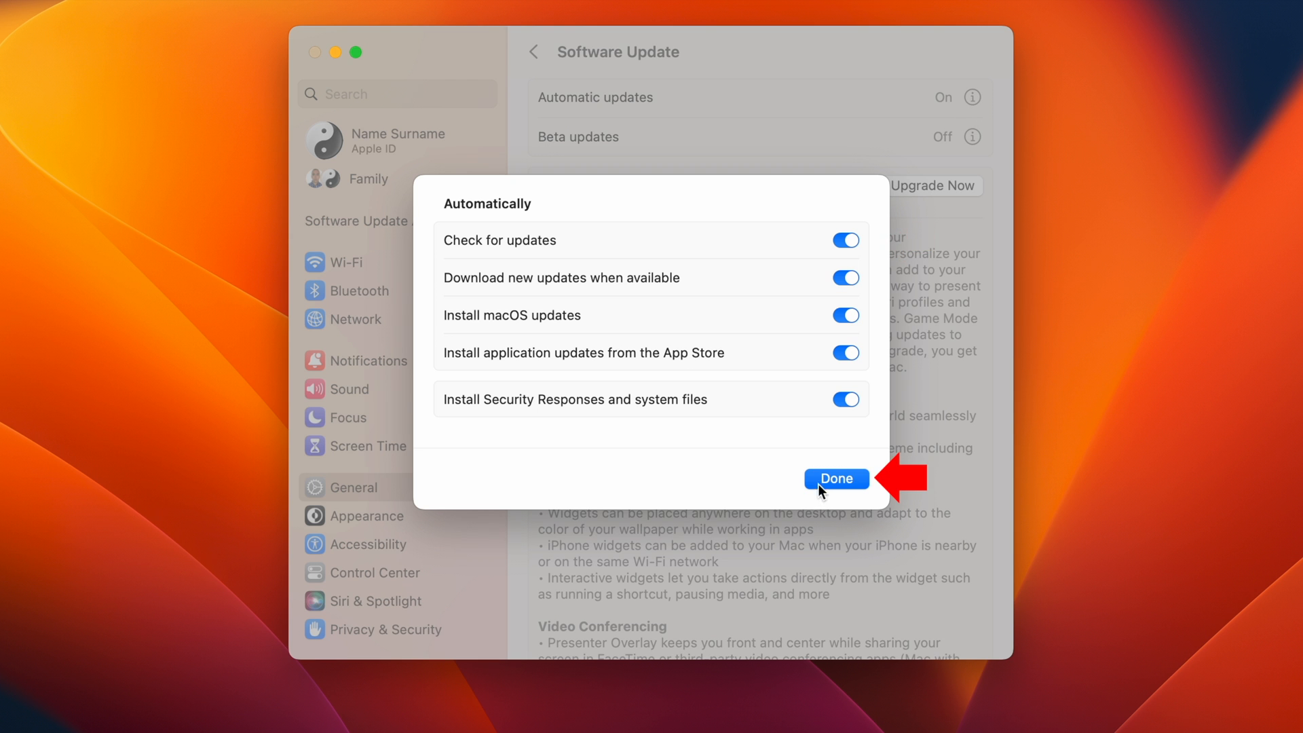
{"action": "left_click", "coordinate": [836, 479]}
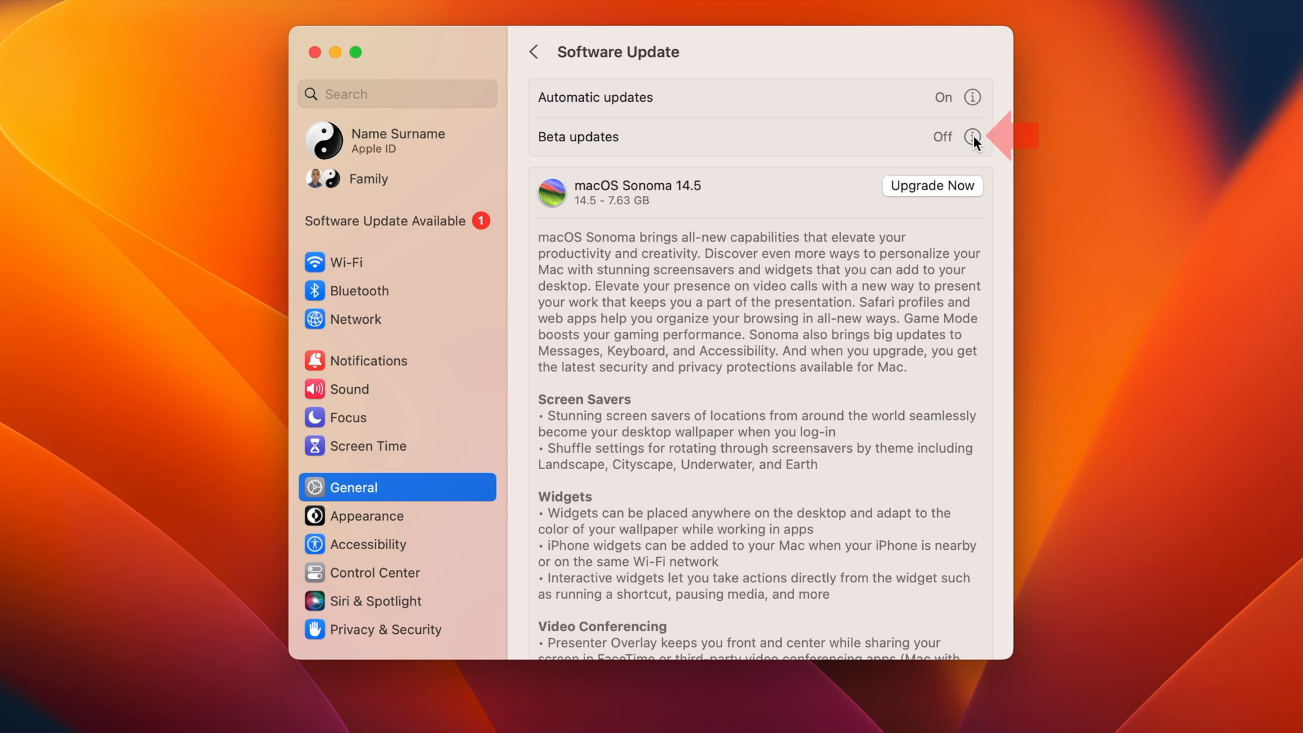
Choose macOS Sequoia Developer Beta under Beta updates.
{"action": "left_click", "coordinate": [973, 137]}
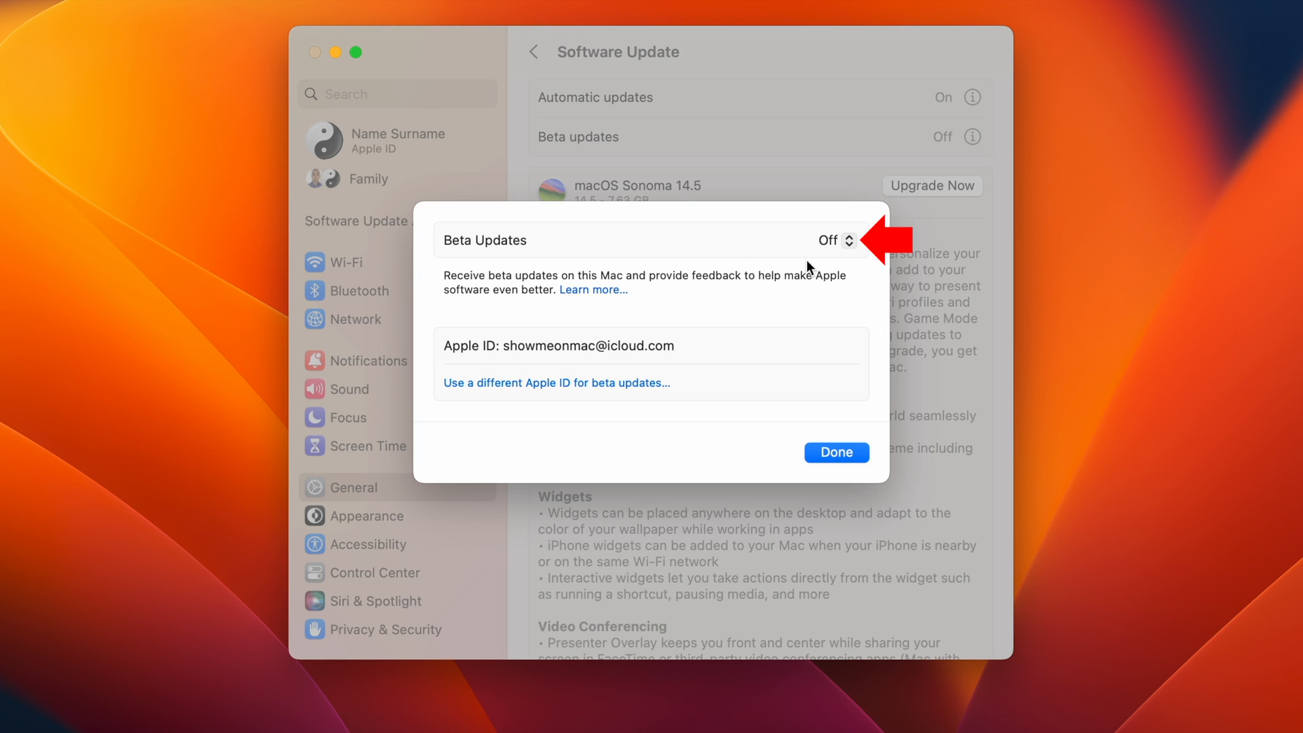
{"action": "left_click", "coordinate": [835, 240]}
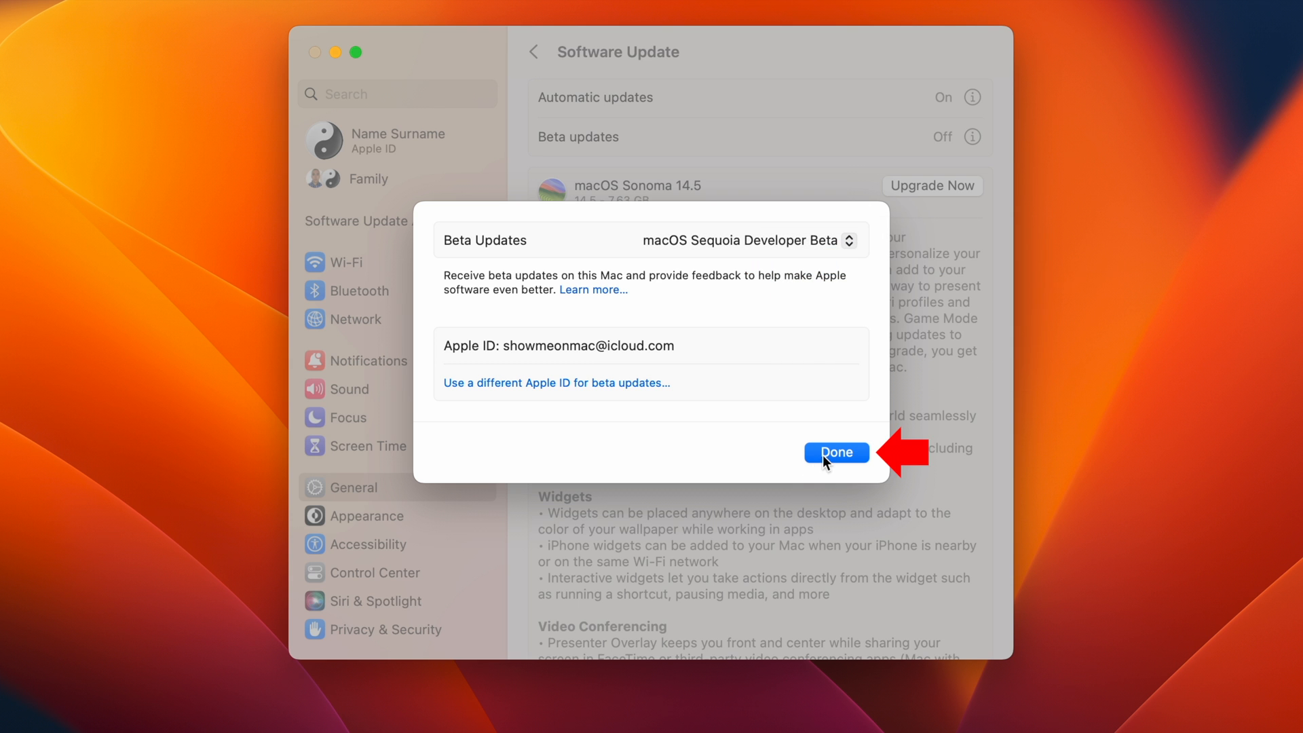
{"action": "left_click", "coordinate": [835, 452]}
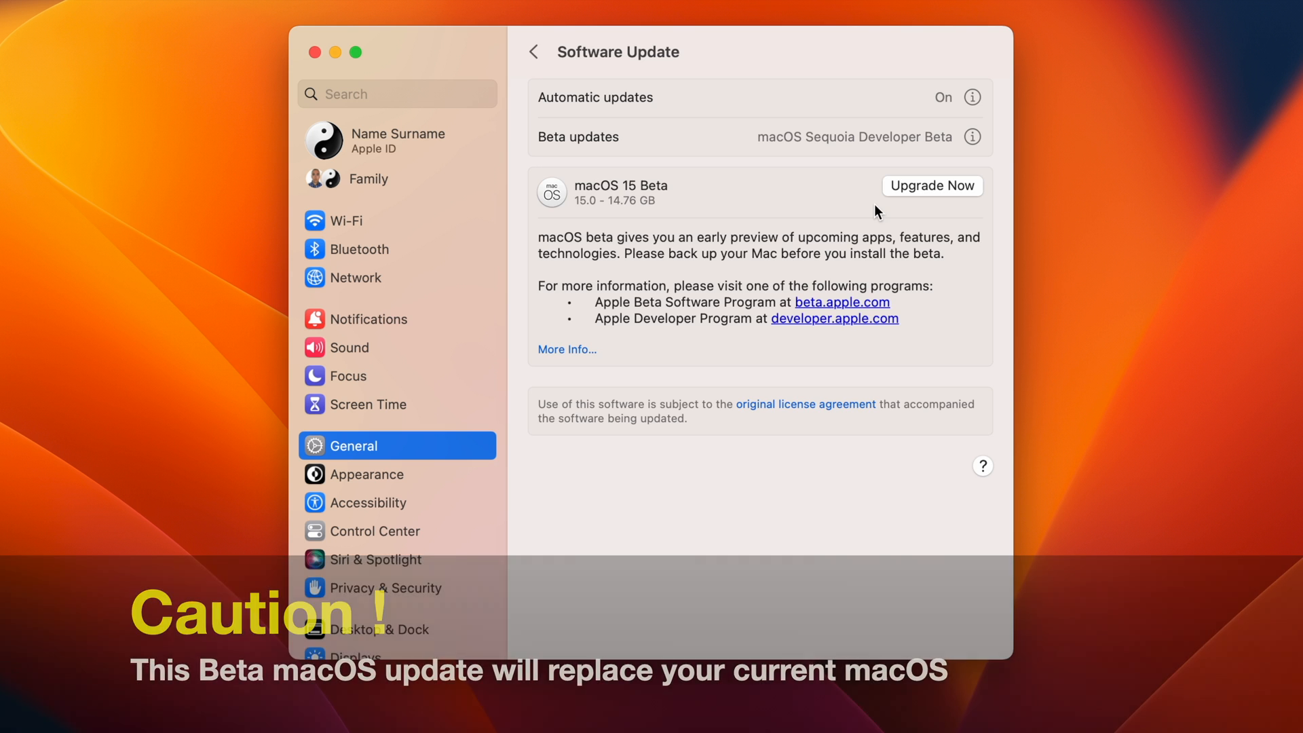
Upgrade to macOS 15 Beta, agreeing to the license and entering the password.
{"action": "left_click", "coordinate": [932, 185]}
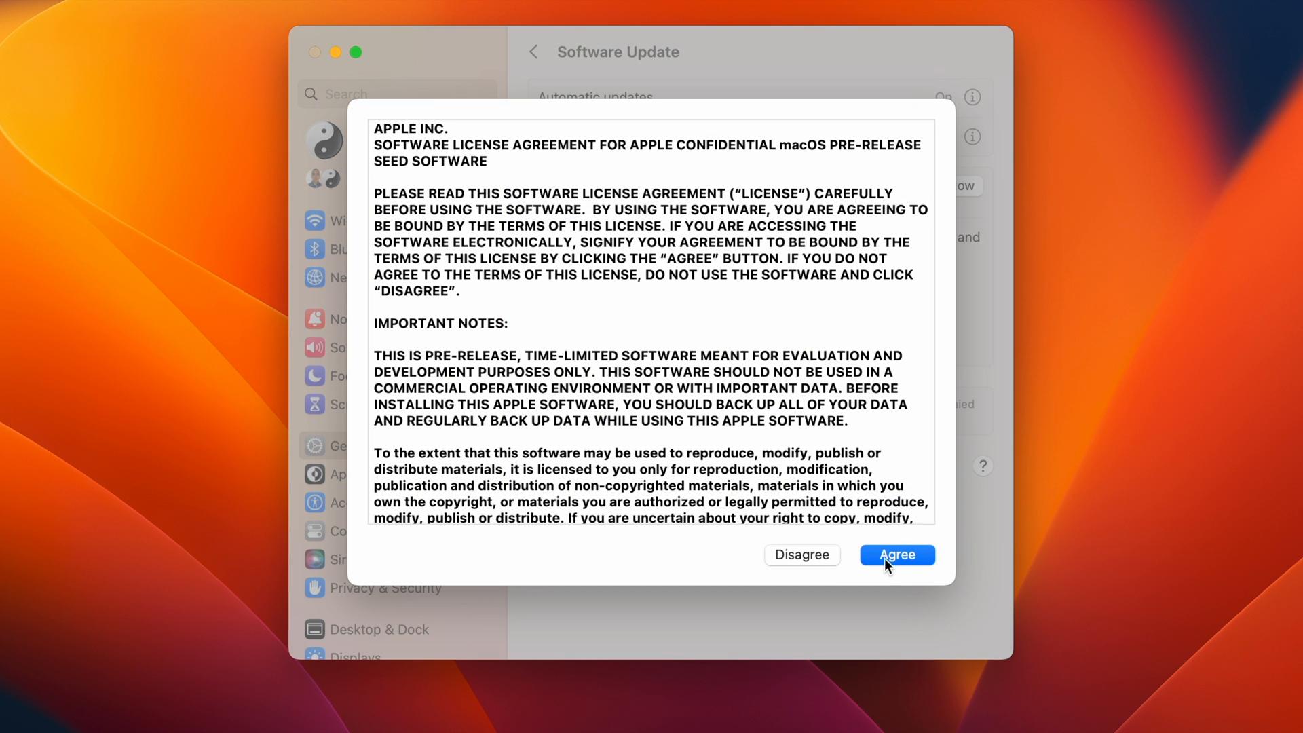
{"action": "left_click", "coordinate": [896, 555]}
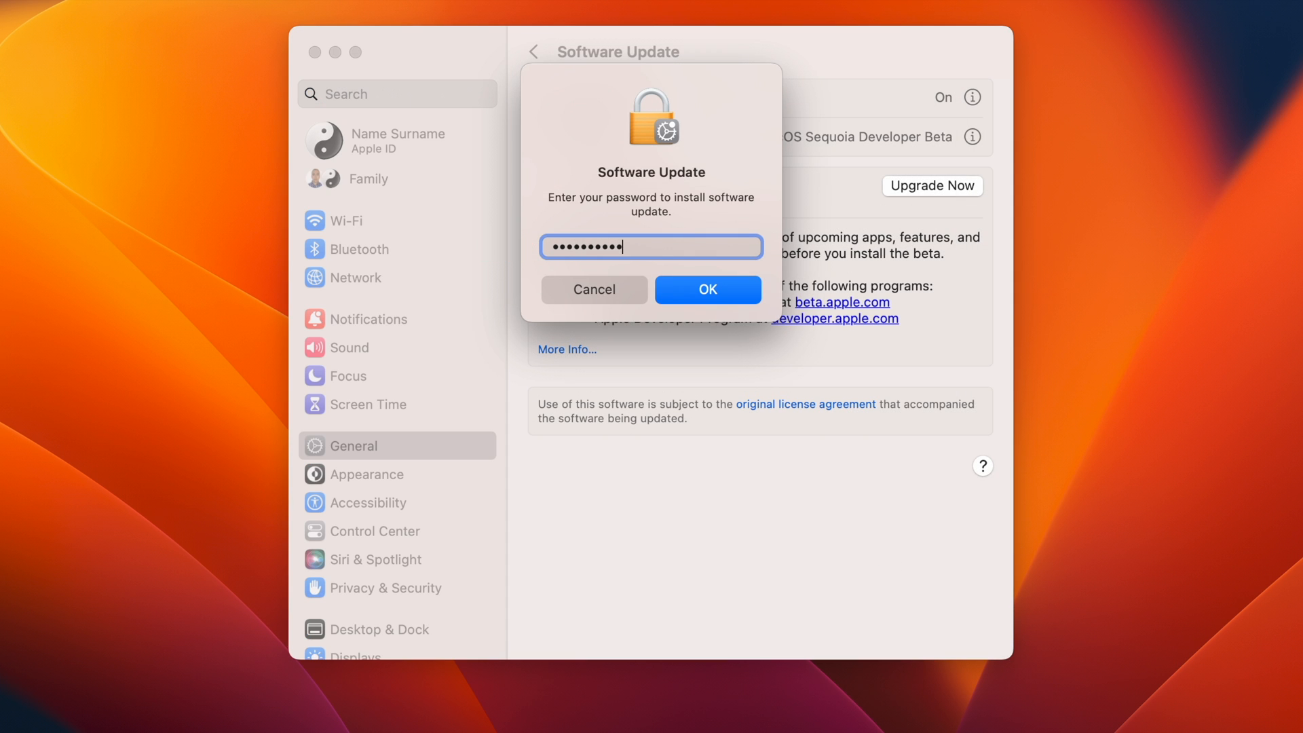
{"action": "left_click", "coordinate": [707, 289]}
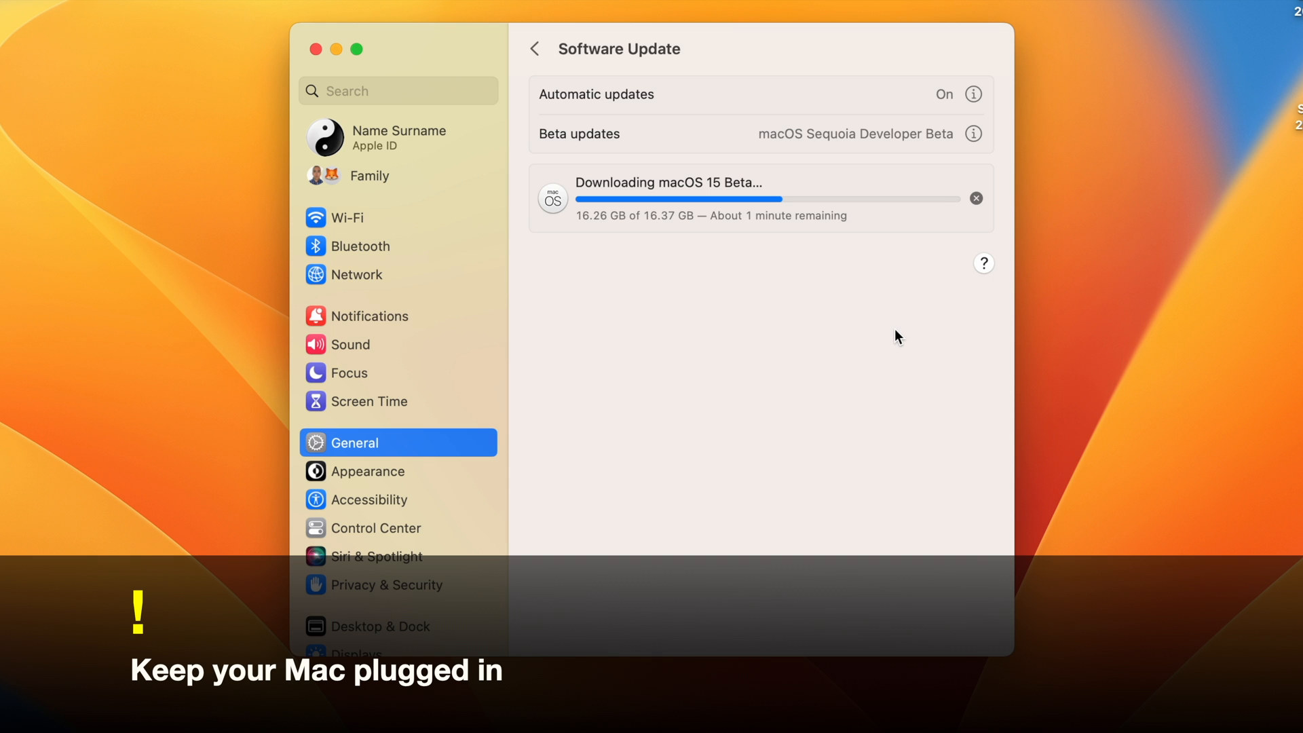
{"action": "mouse_move", "coordinate": [781, 300]}
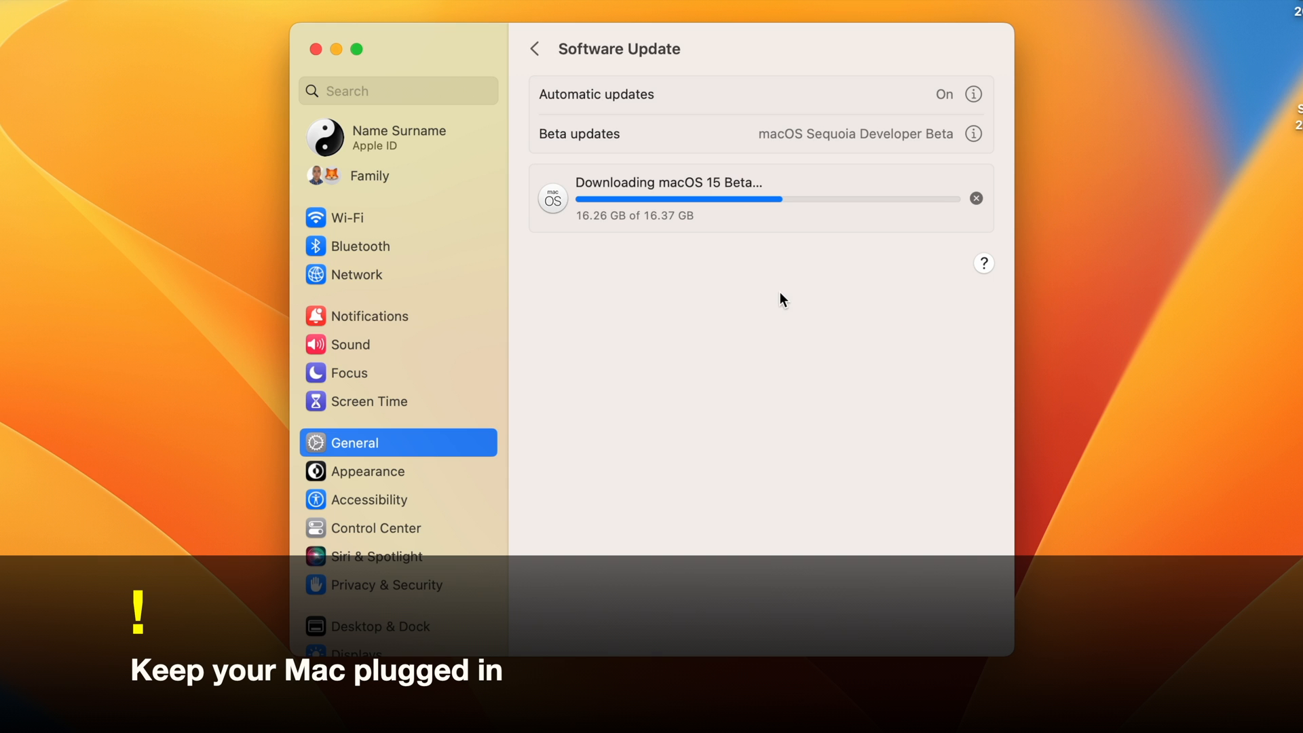